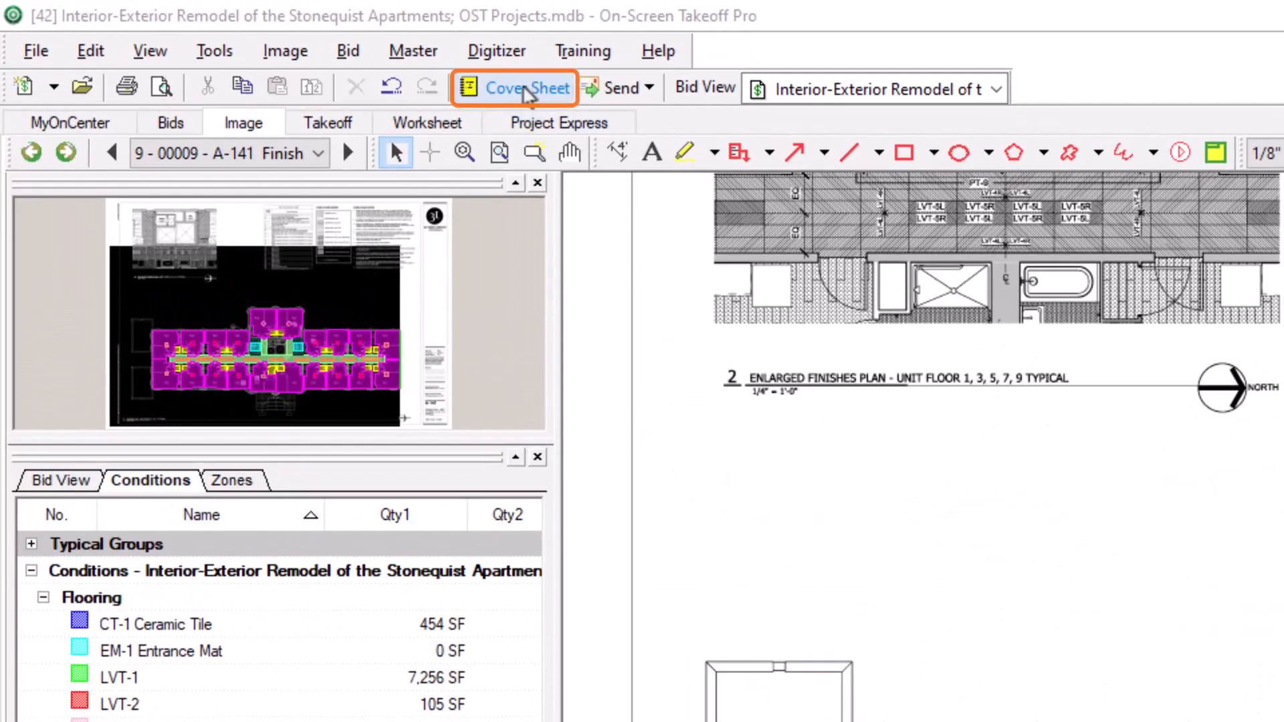
- Open the Cover Sheet and scroll the Plan Organizer down to sheet A-141
click(524, 88)
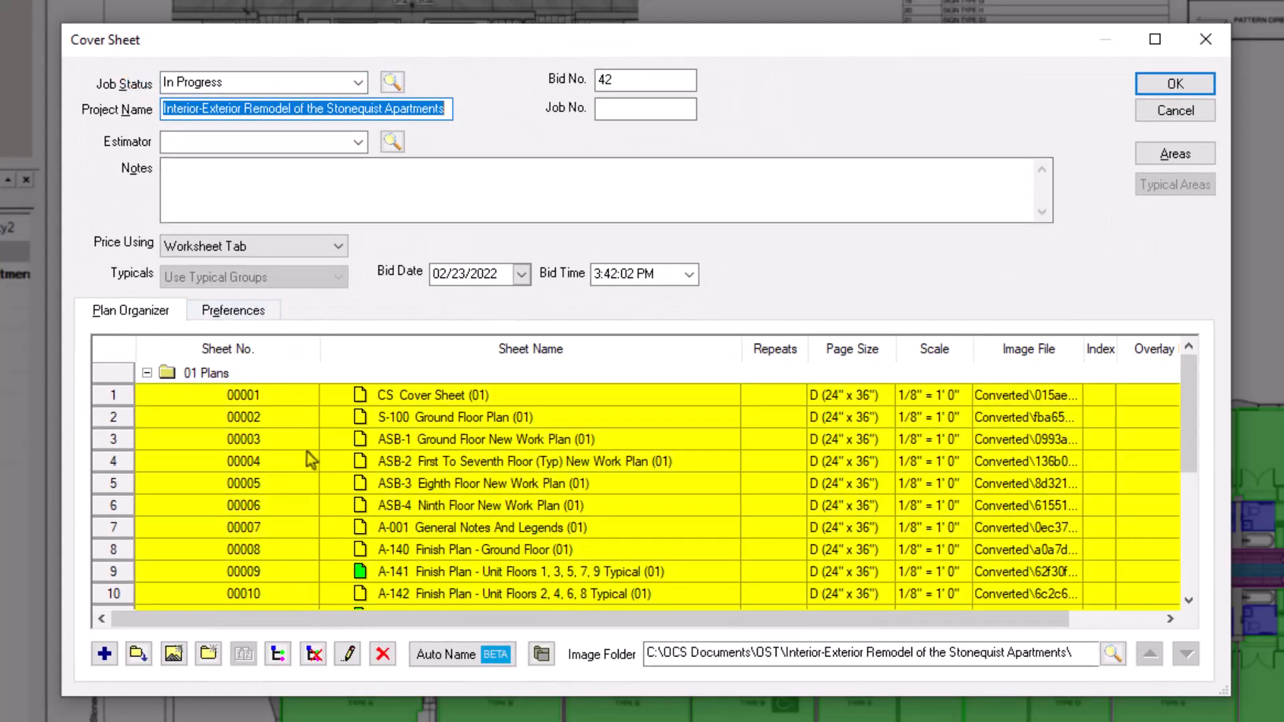
scroll(down, 3)
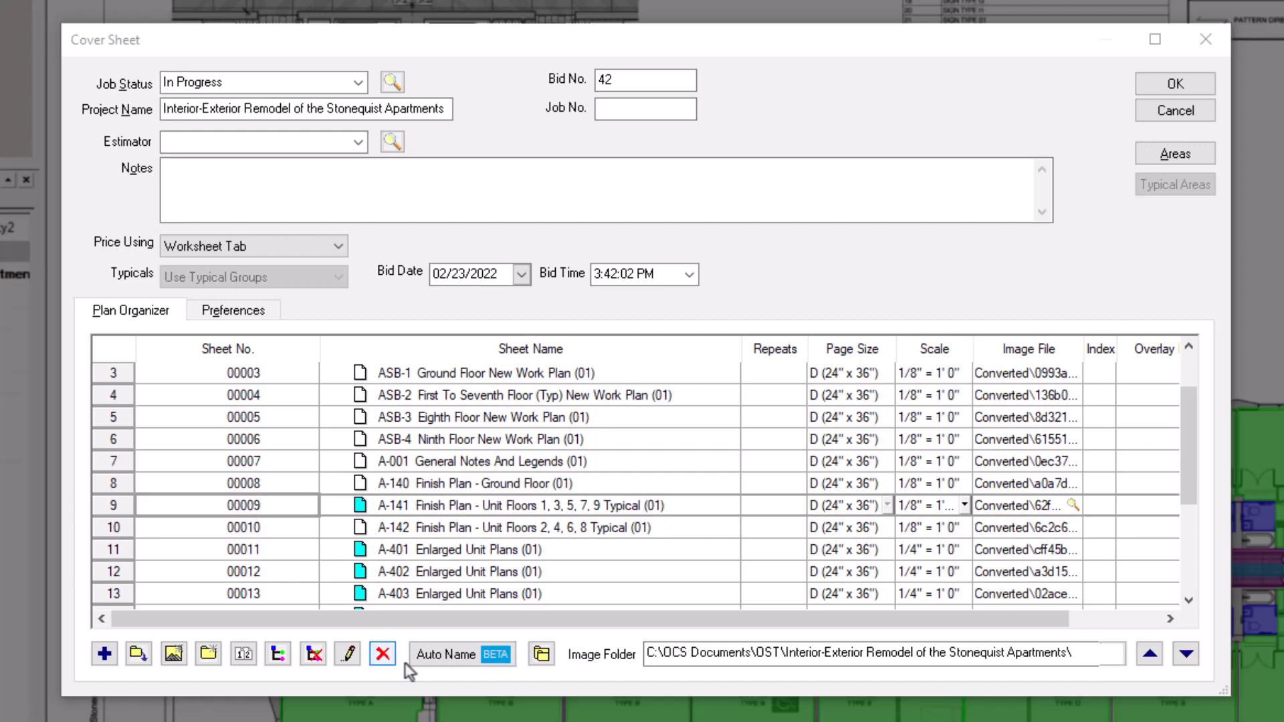
- Set the Repeats value for sheet A-141 to 5
click(773, 506)
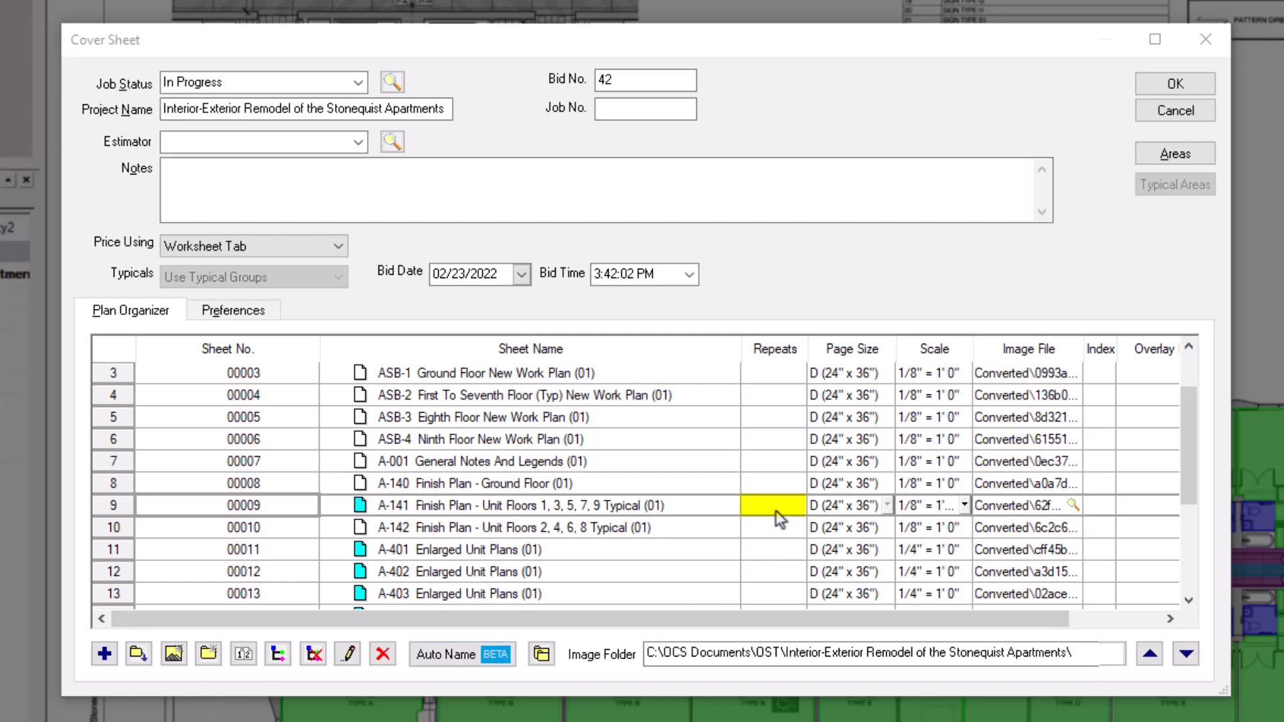
click(772, 506)
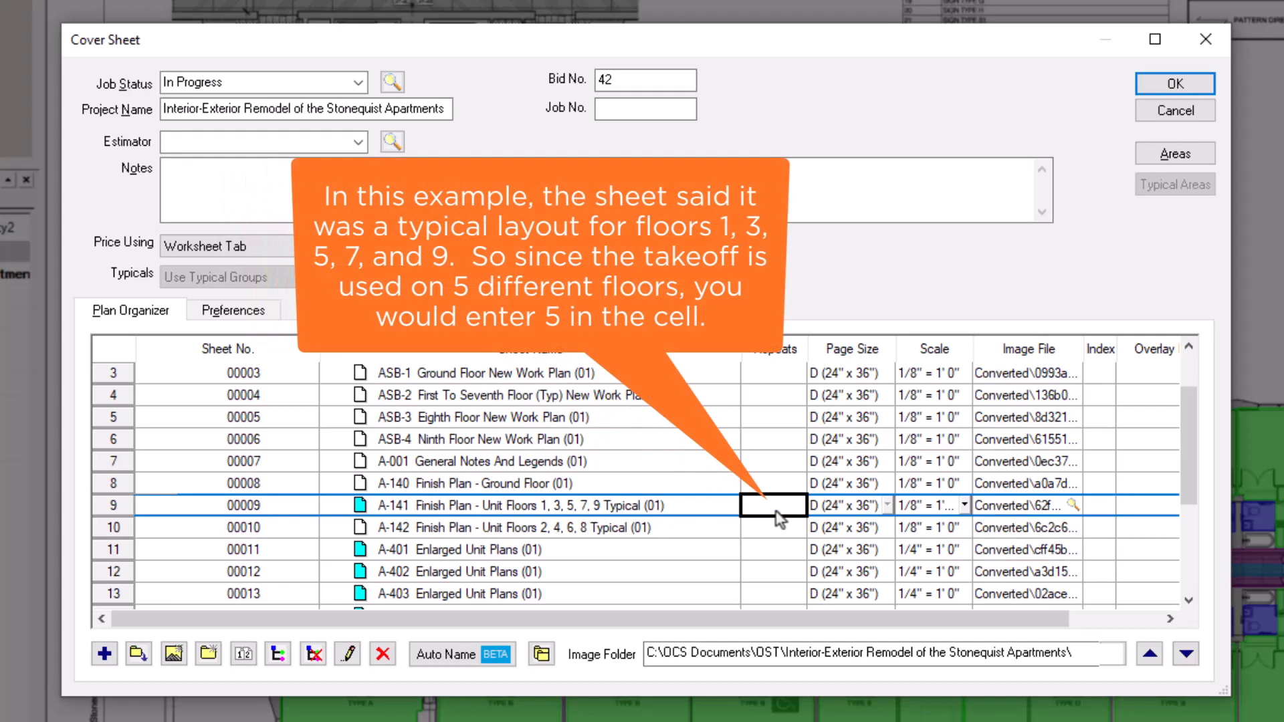
text(5)
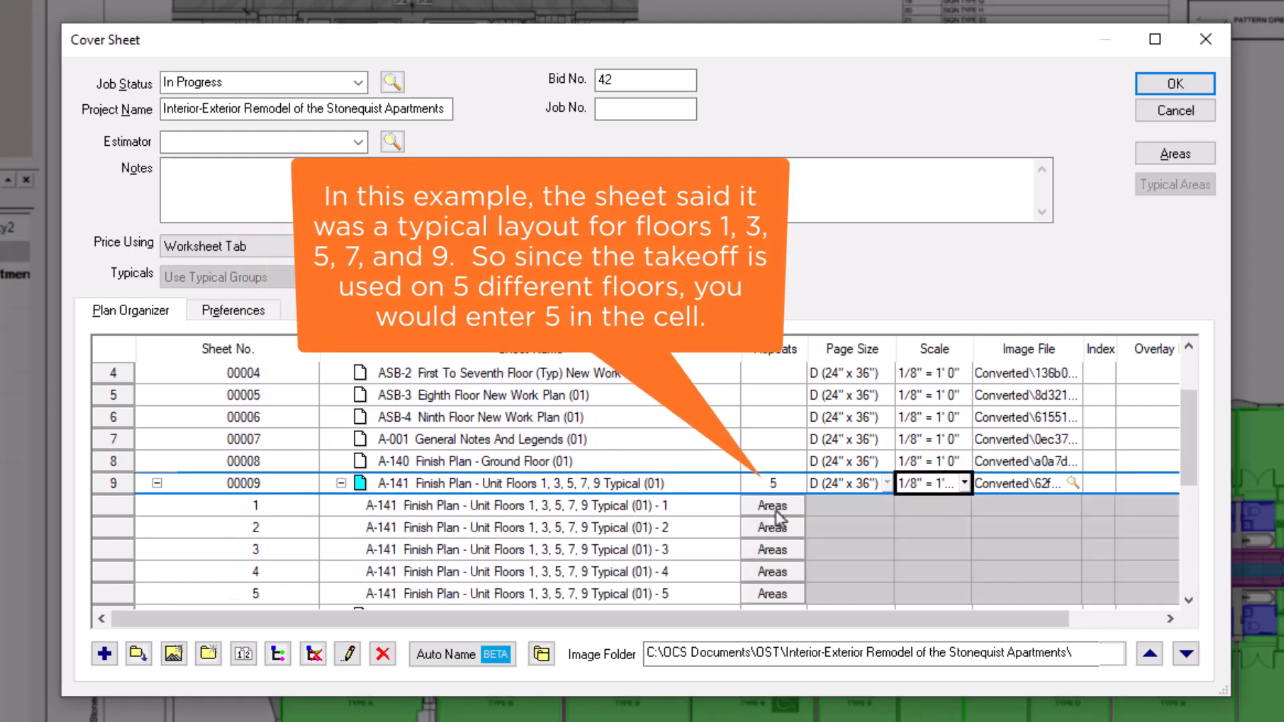
mouse_move(818, 518)
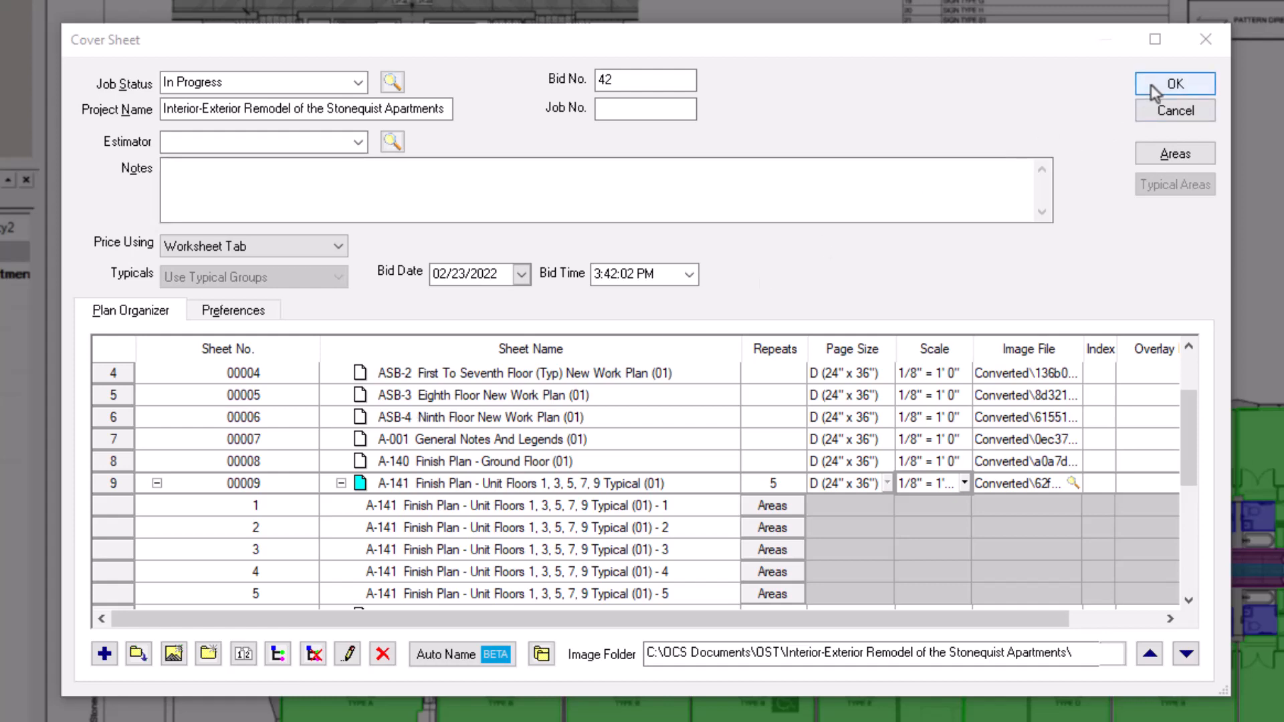
- Accept the repeat count of 5, close the Cover Sheet and review the takeoff totals
click(1175, 83)
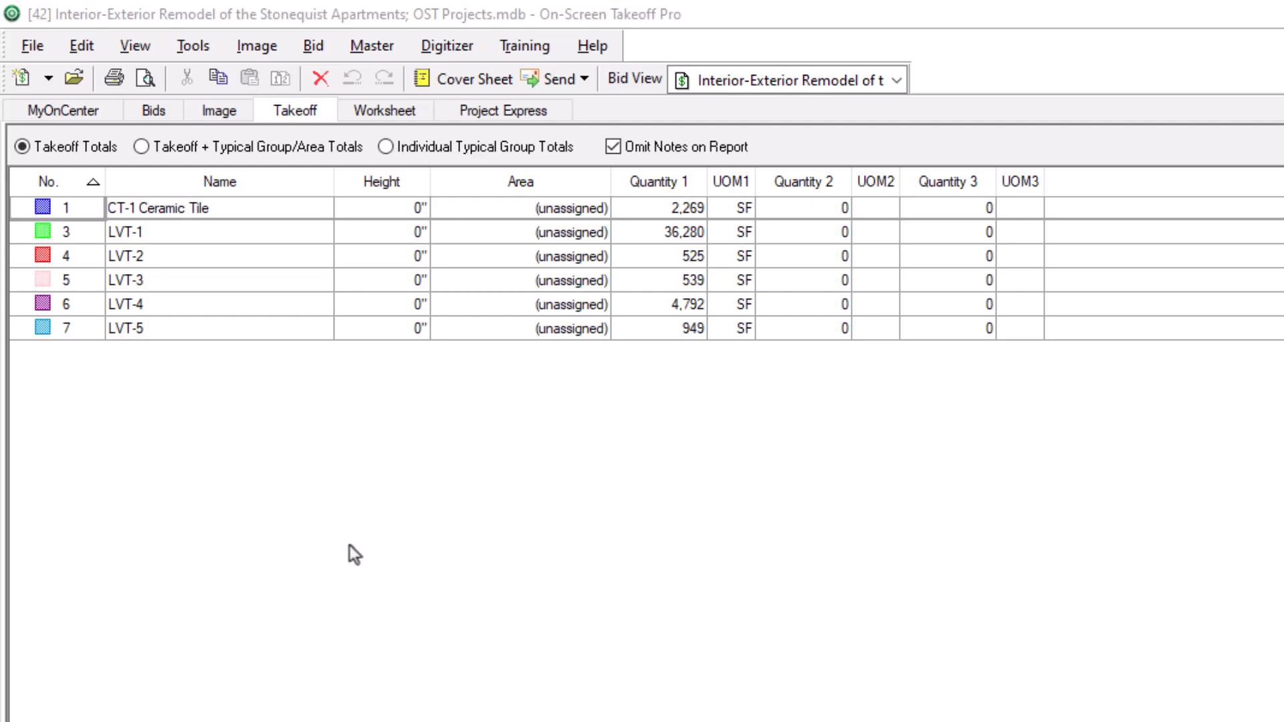
mouse_move(614, 415)
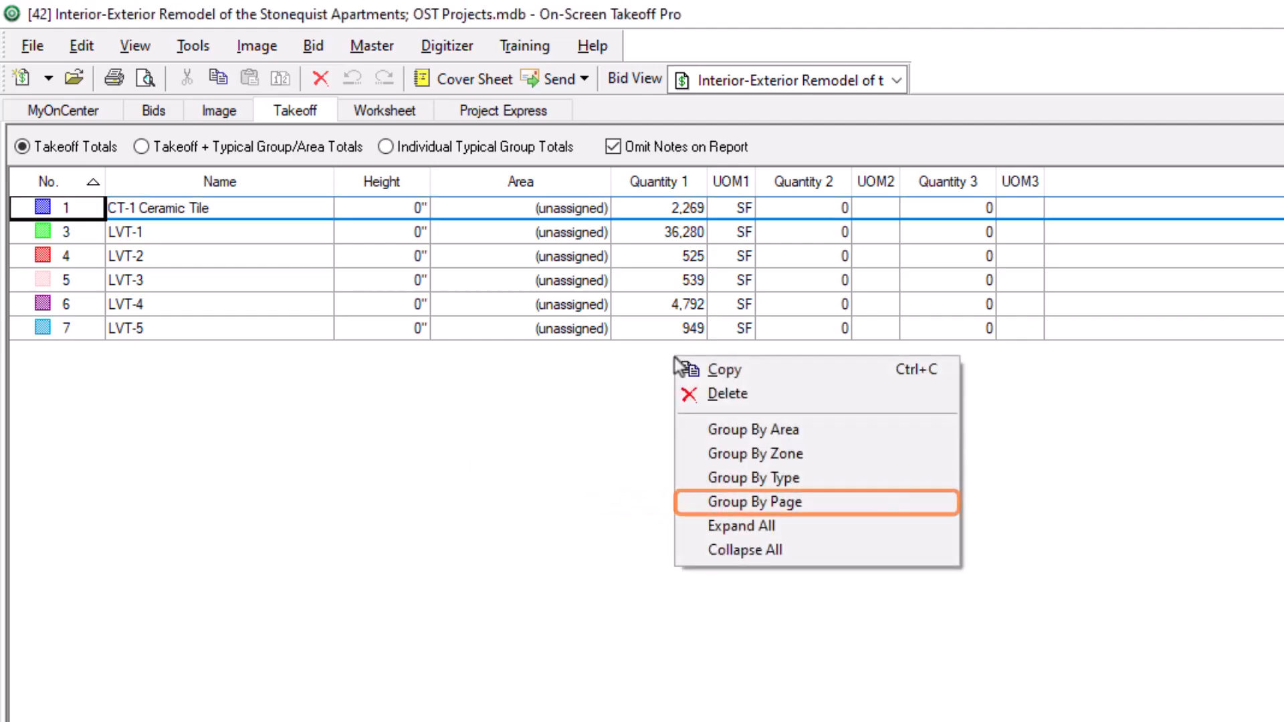
click(755, 501)
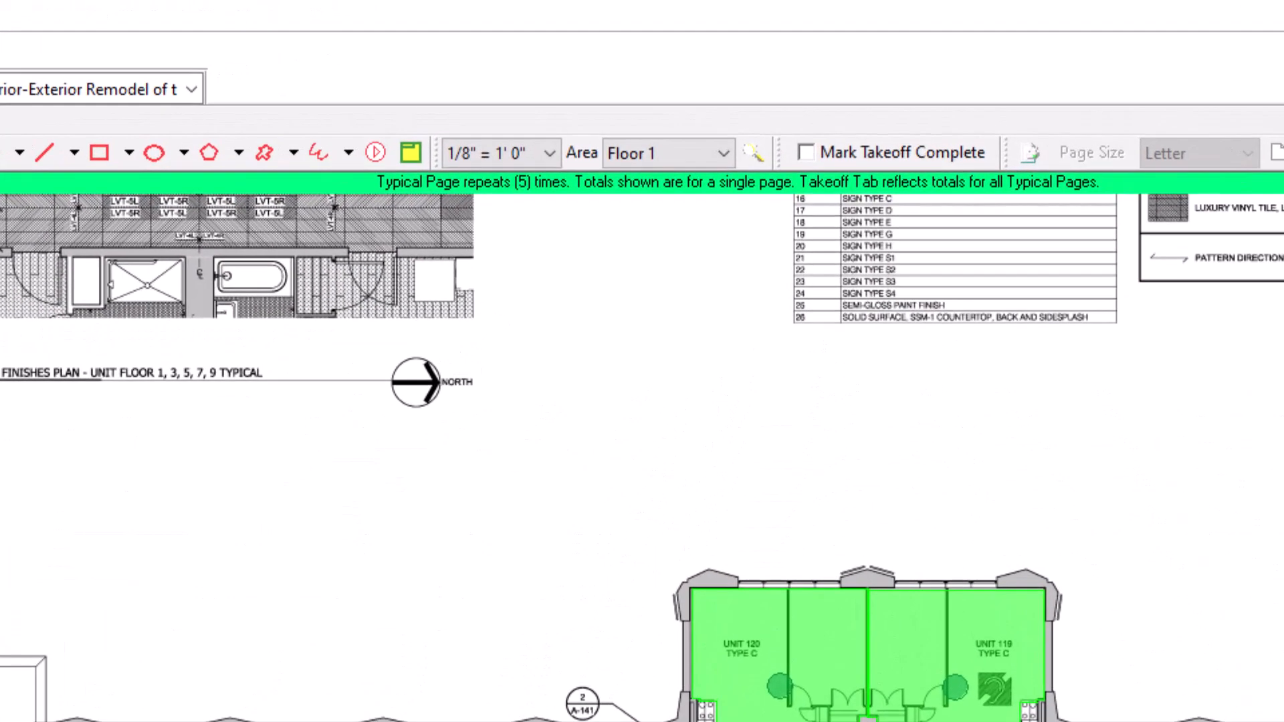
- View the A-141 drawing's Typical Page banner, then return to the Cover Sheet
click(664, 153)
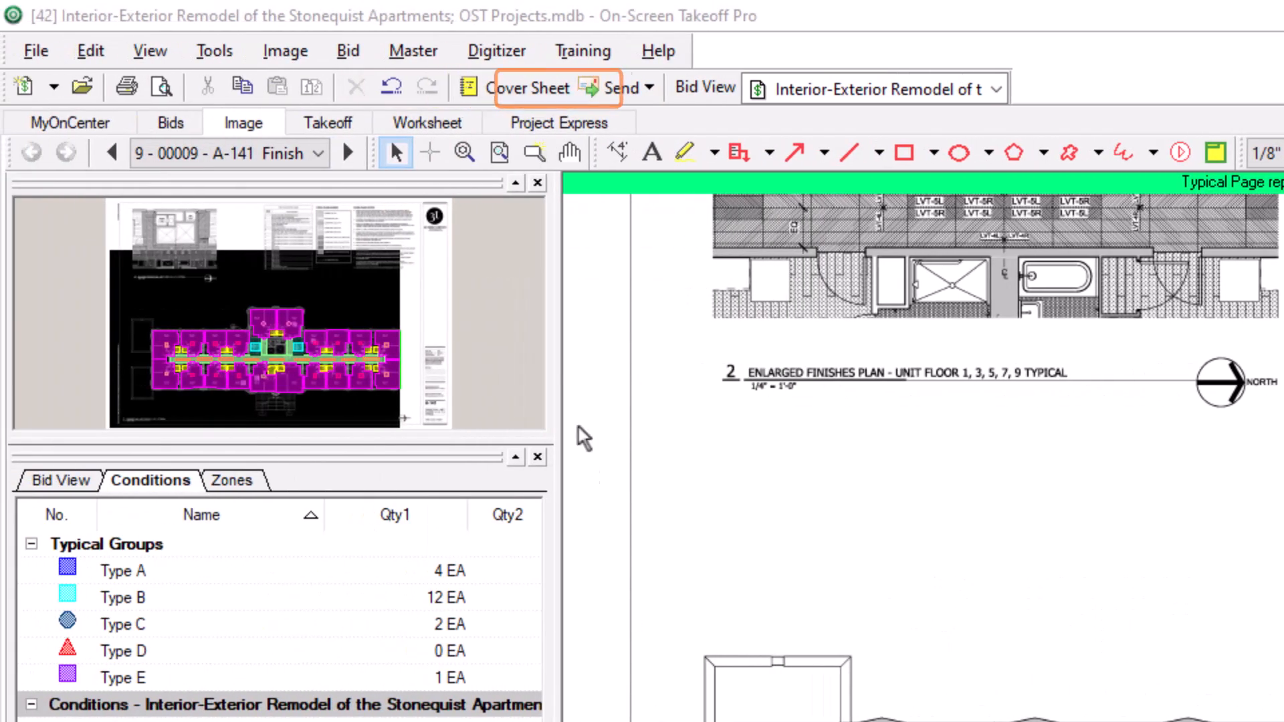
click(530, 88)
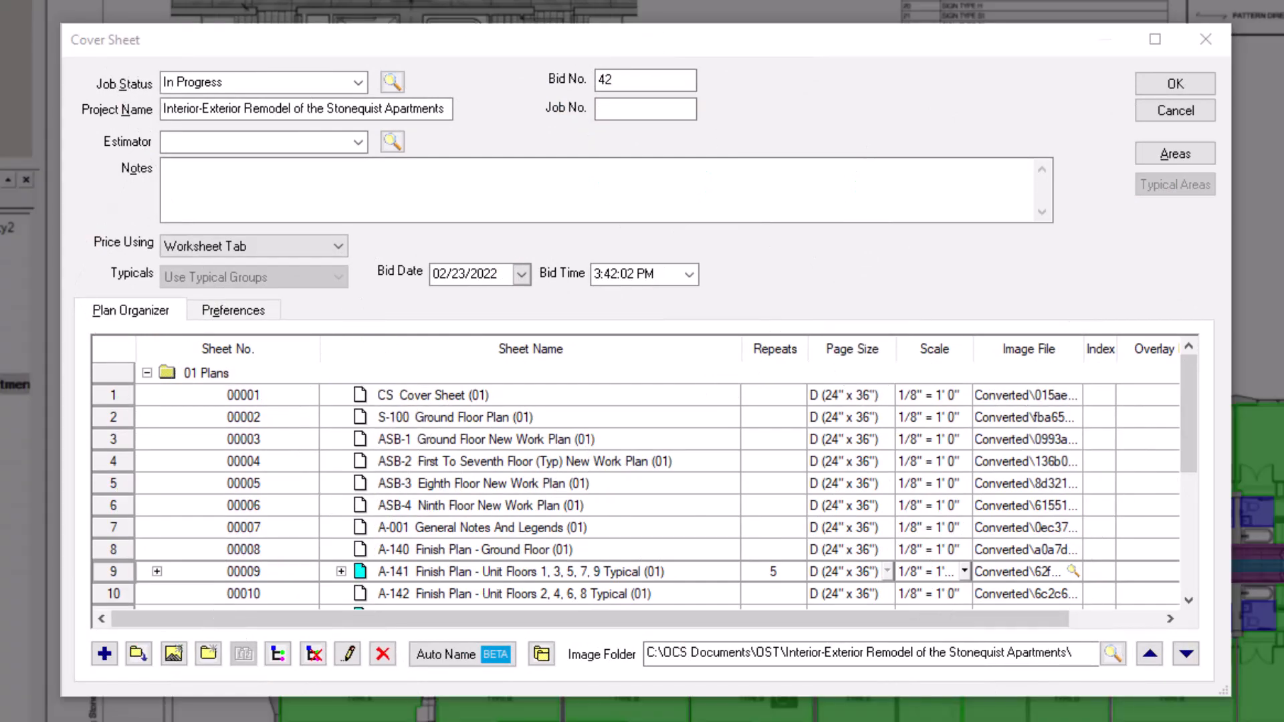
mouse_move(1175, 153)
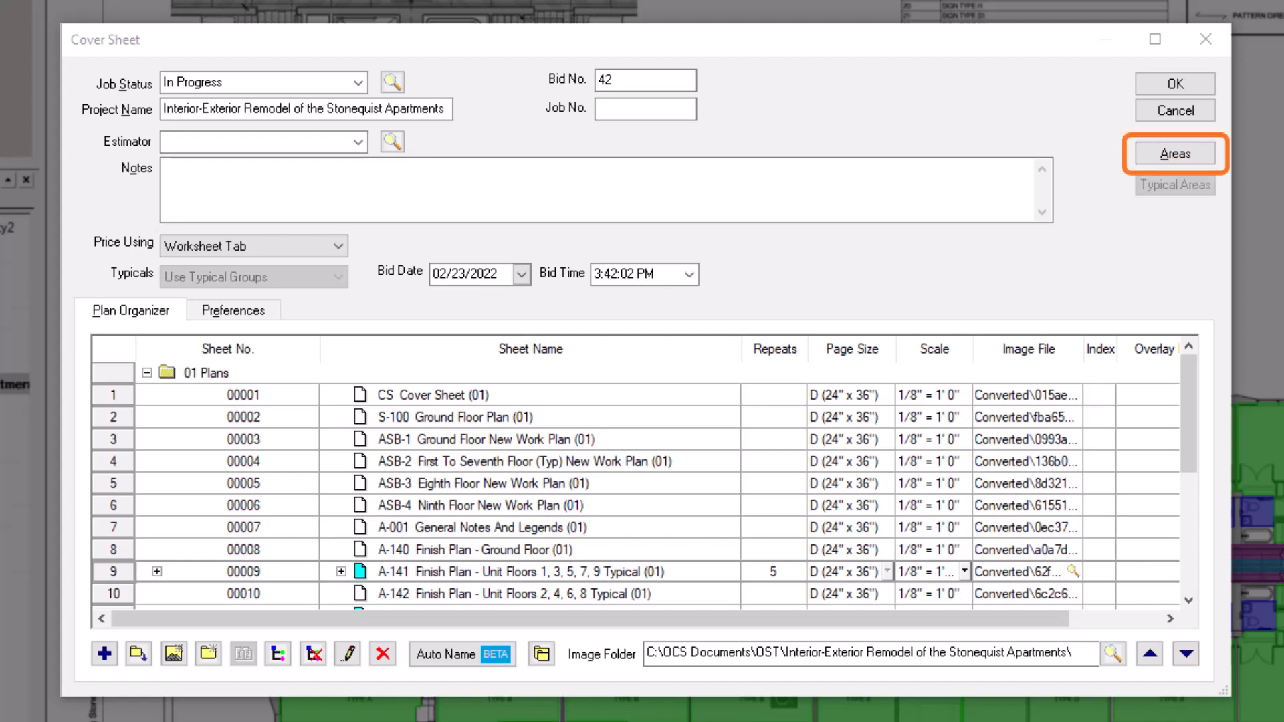
mouse_move(939, 208)
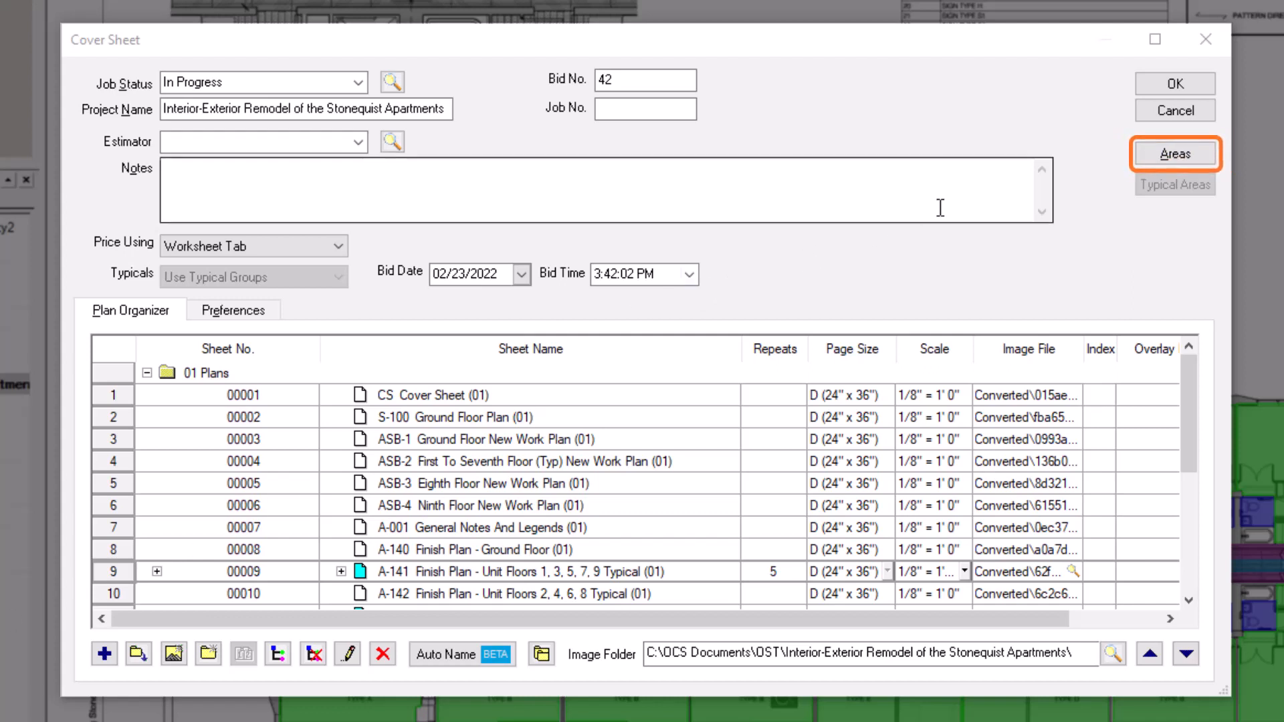
- Review the bid areas Floor 1 through Floor 10 and close the list
click(1174, 153)
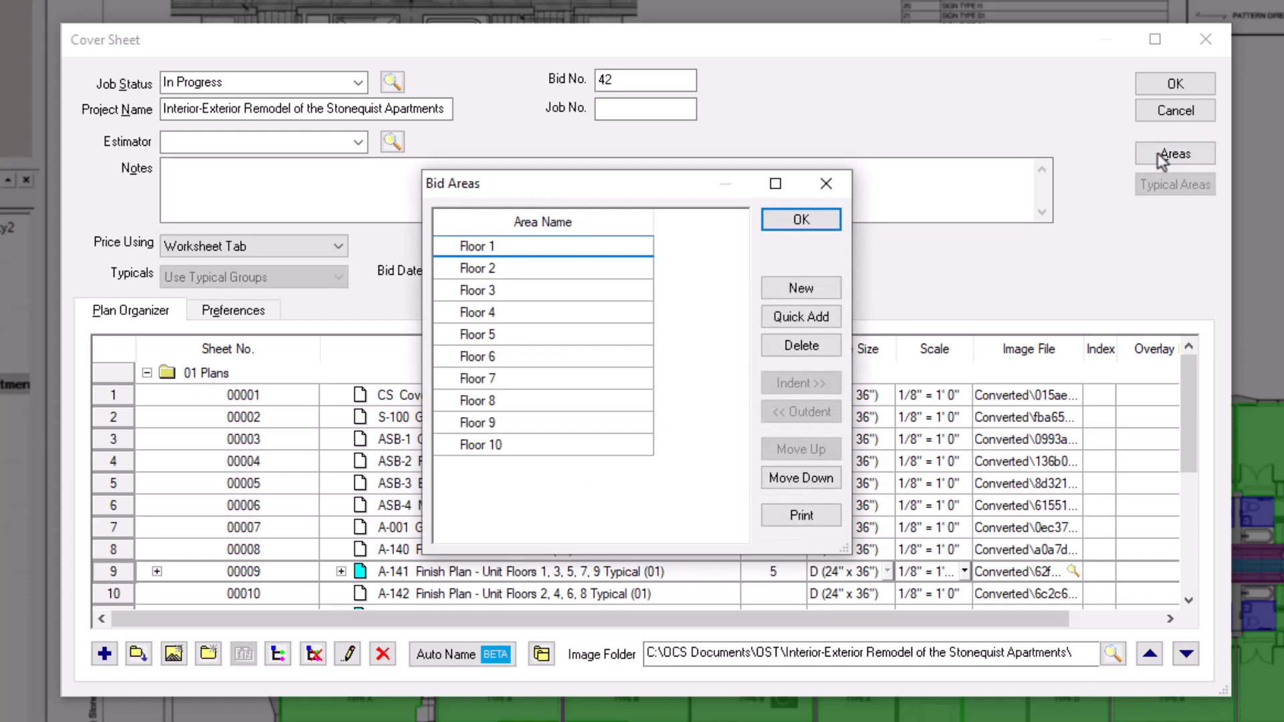
mouse_move(948, 218)
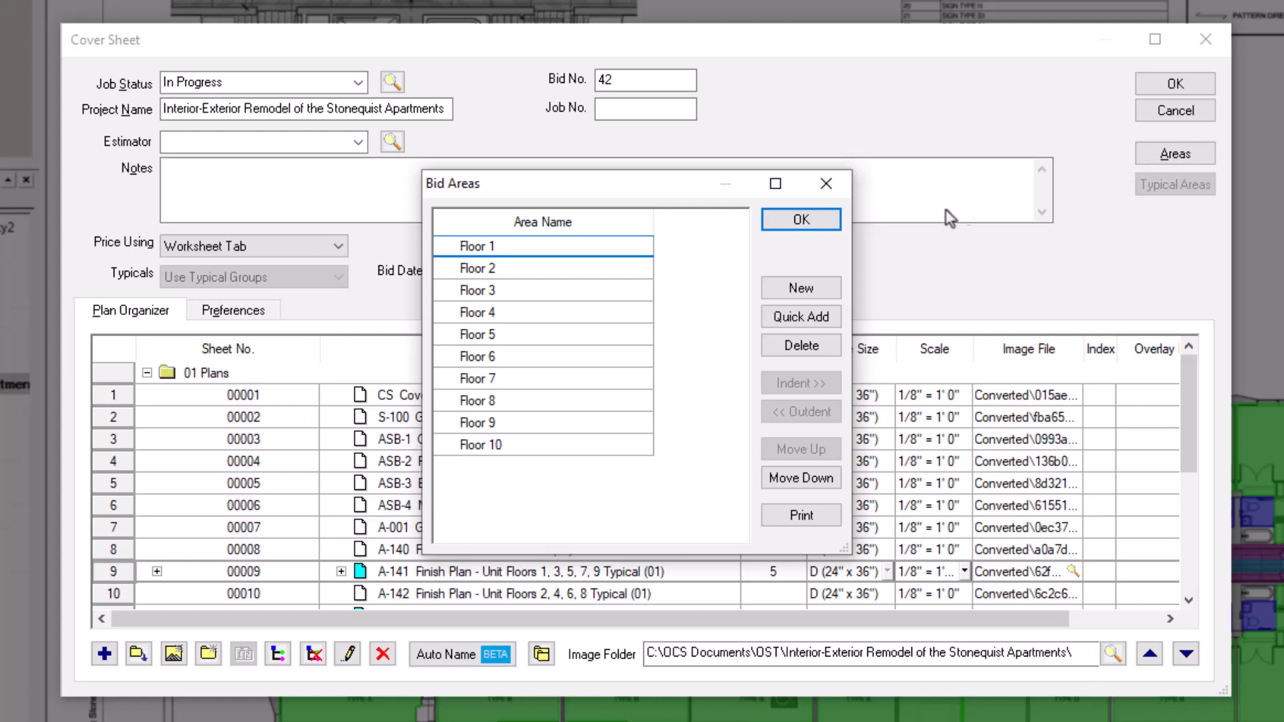
click(800, 219)
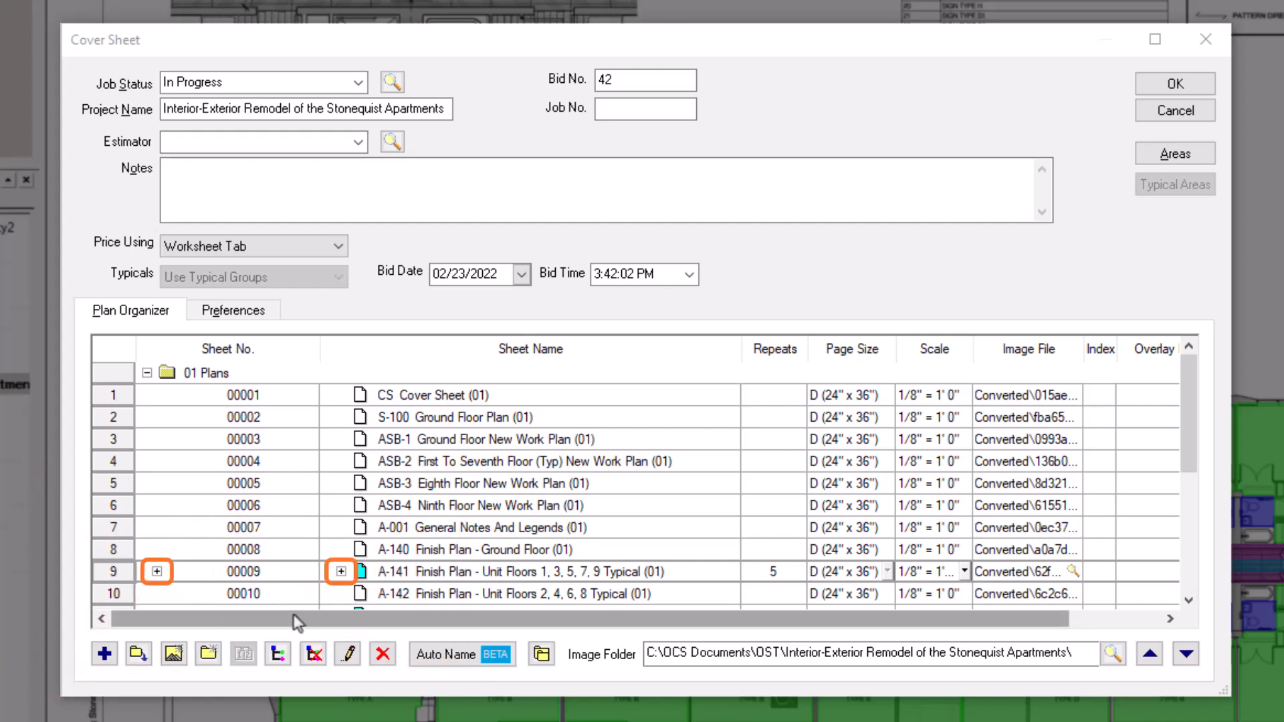
- Expand A-141's five virtual copies and open area assignments for copy 1
click(156, 571)
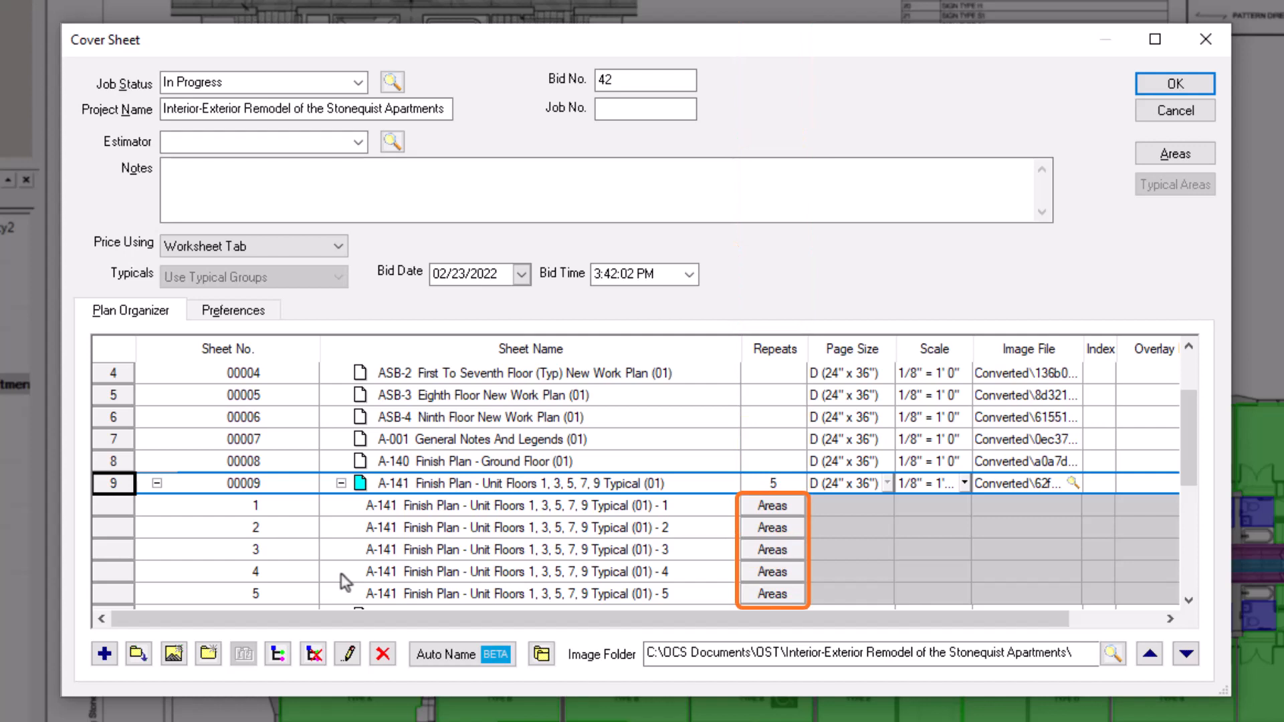
click(770, 505)
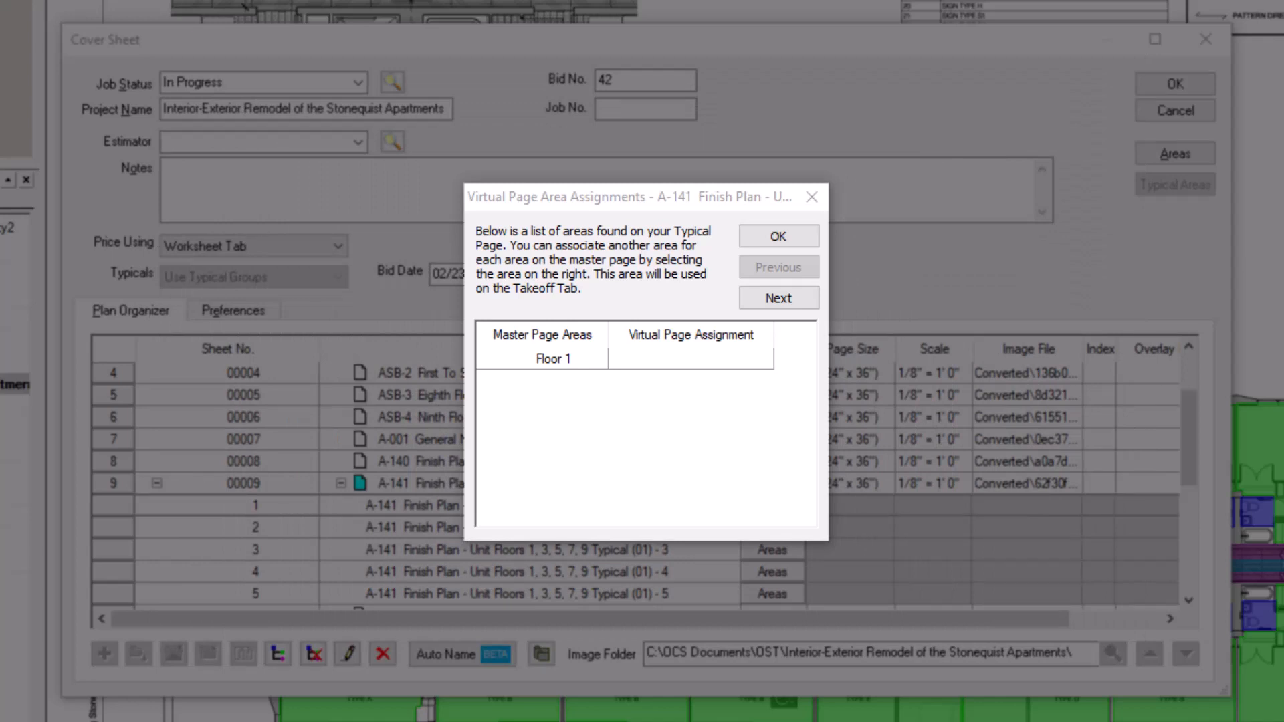
- Assign Floor 1 as the virtual page area for A-141 copy 1 and confirm
click(542, 335)
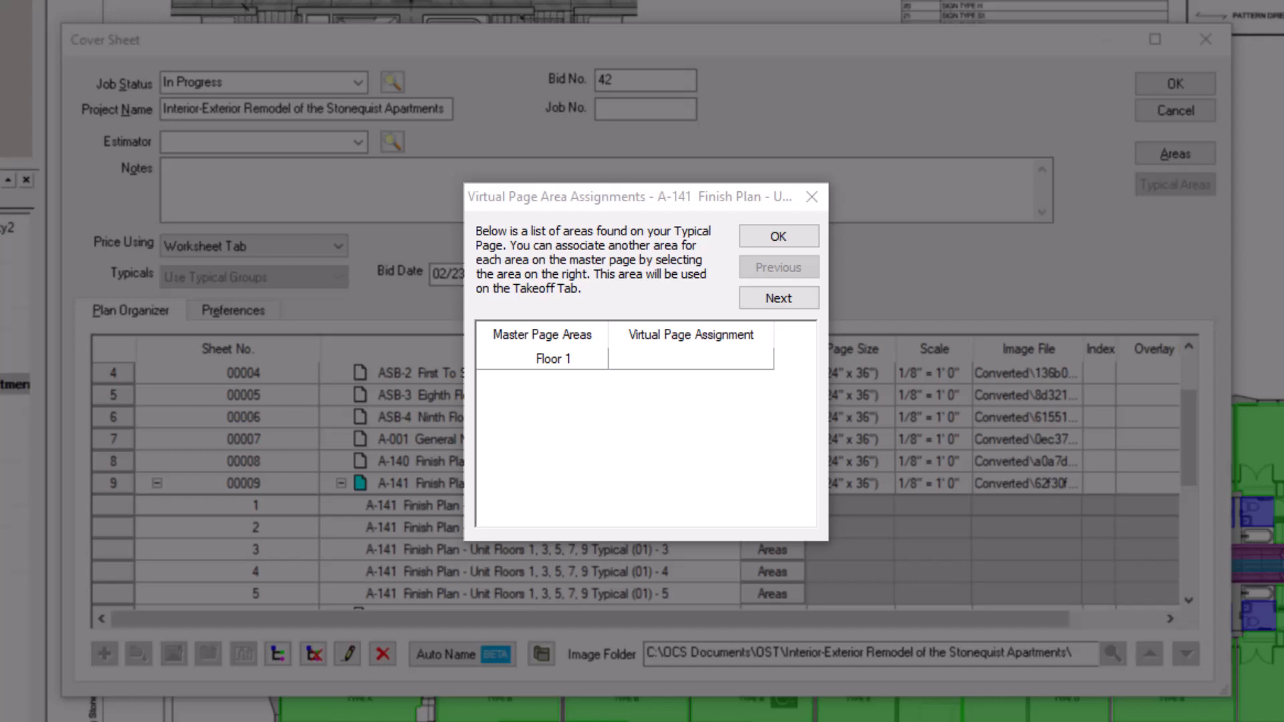
click(777, 297)
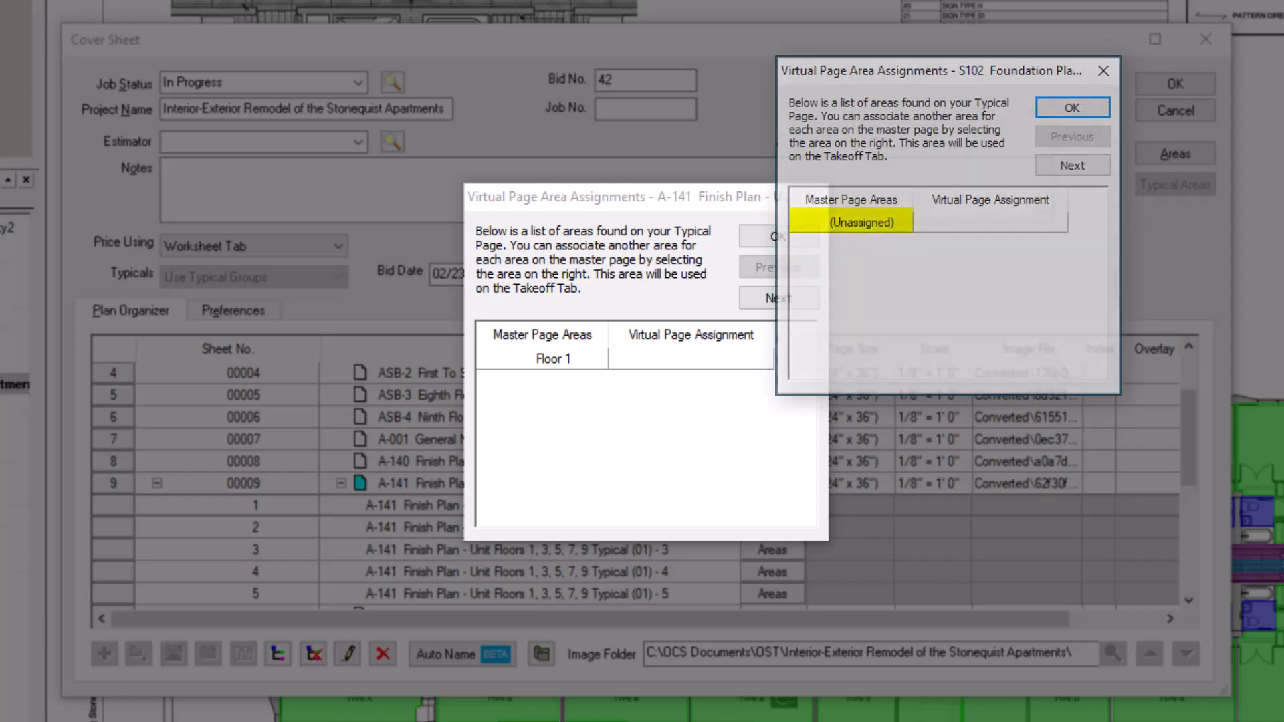
click(1072, 107)
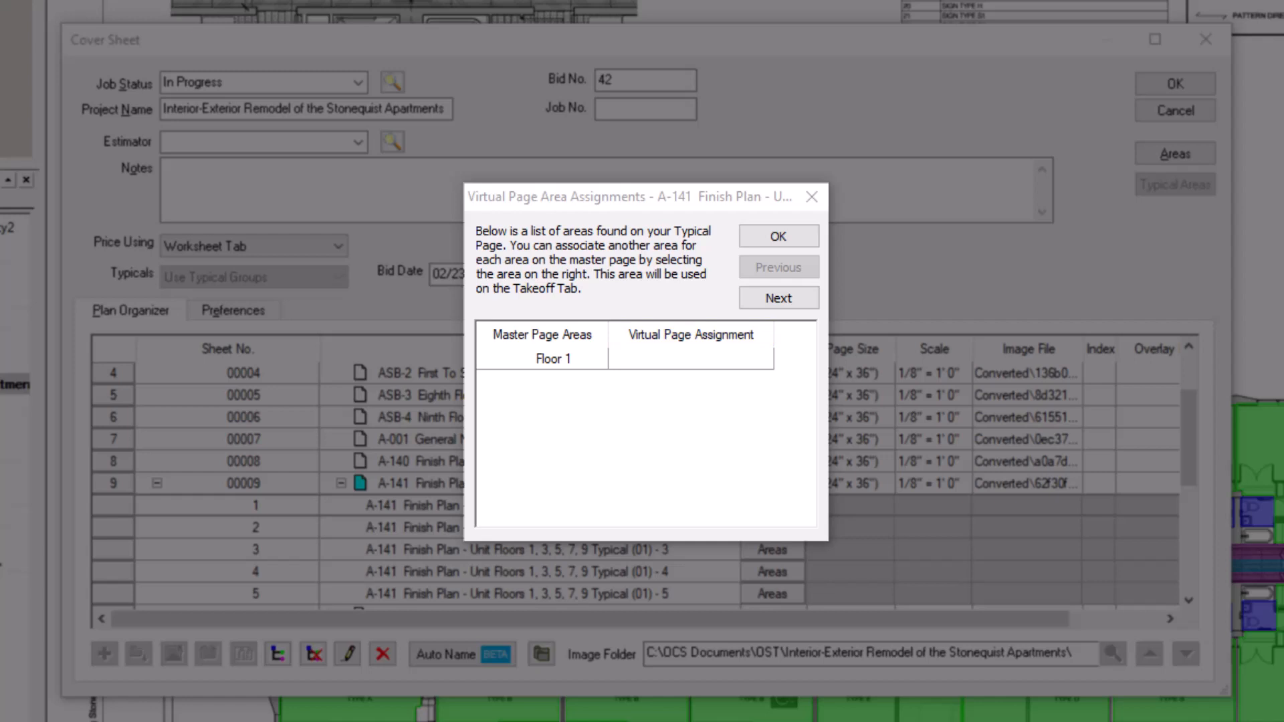
click(763, 358)
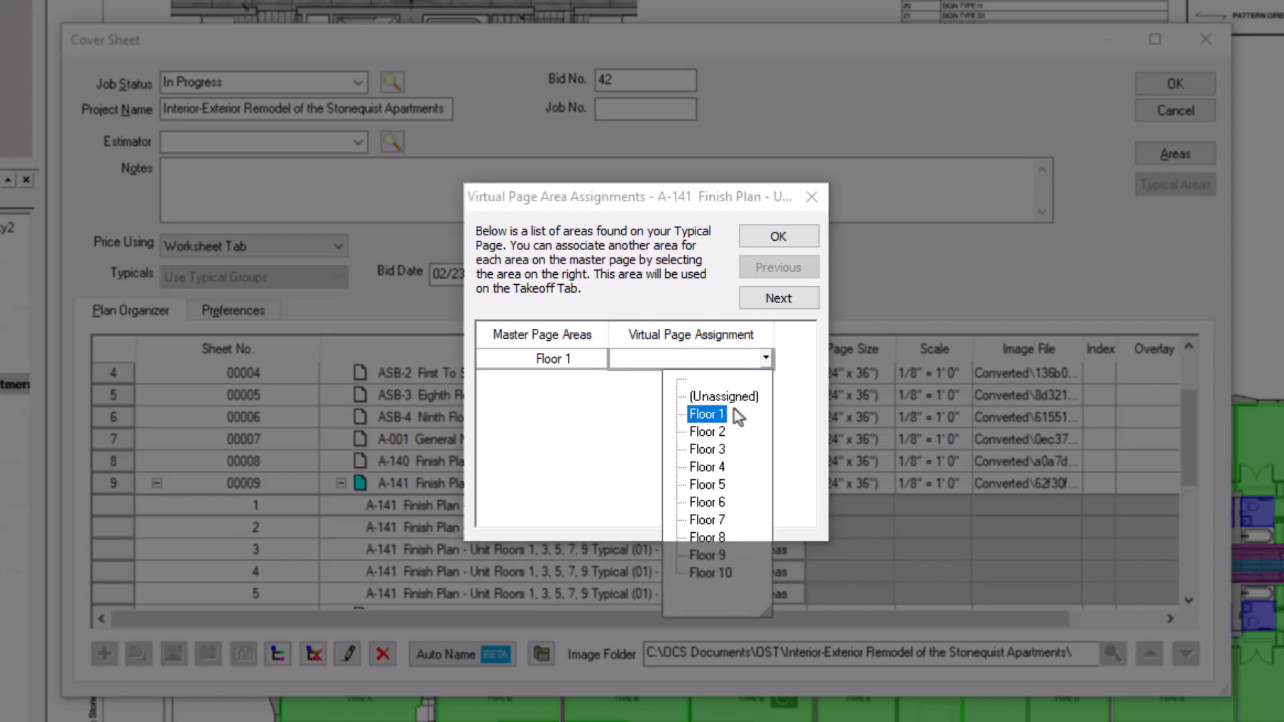
click(706, 414)
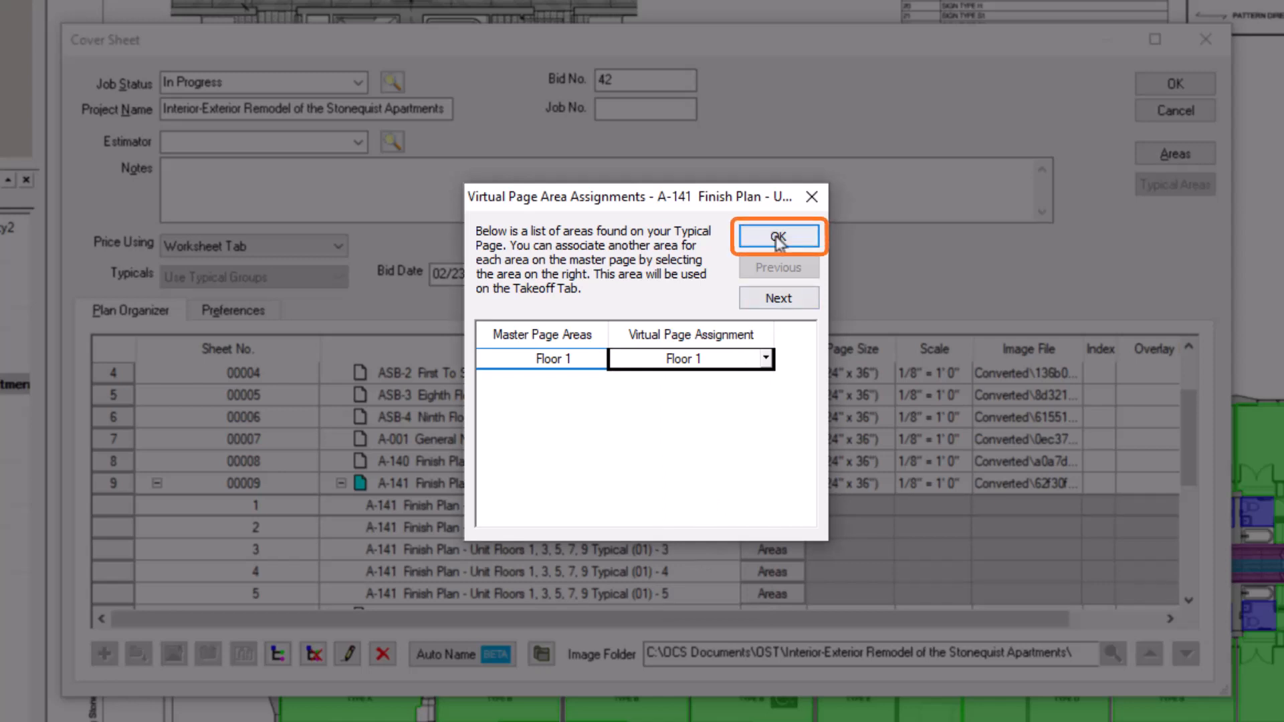
click(777, 236)
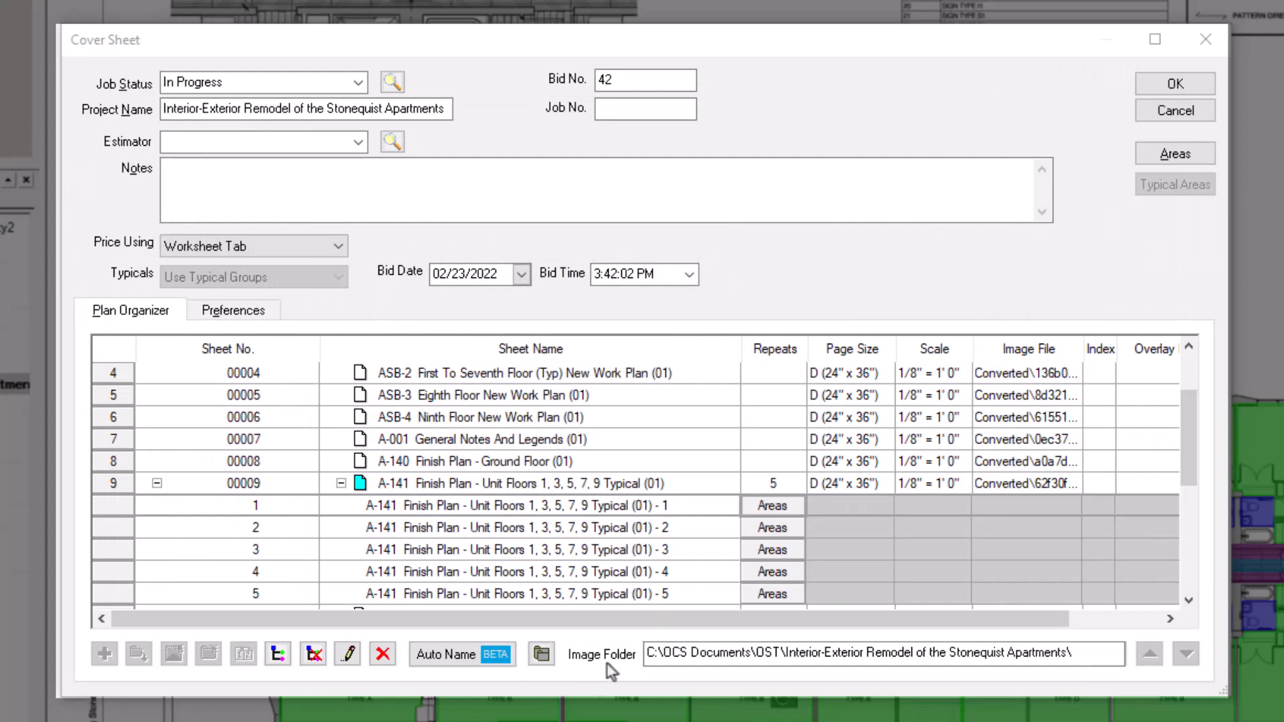
- Assign Floors 3, 5 and 7 to A-141 virtual copies 2, 3 and 4
click(771, 506)
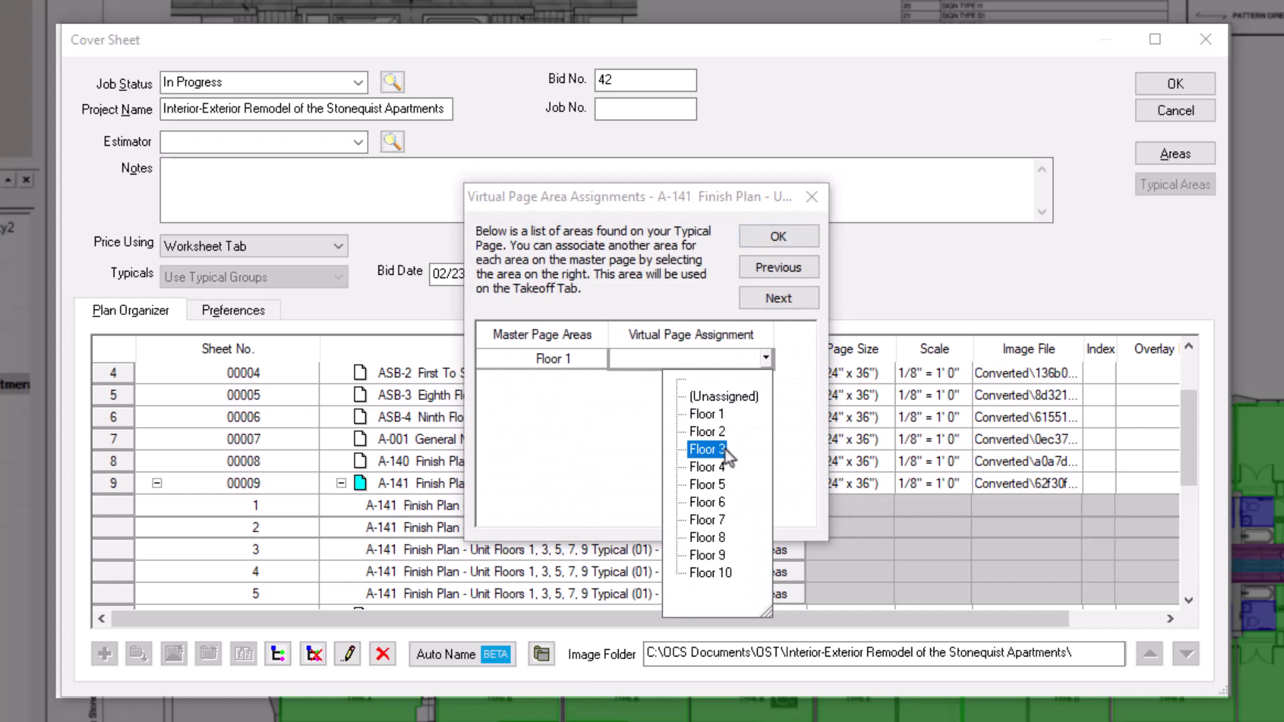
click(707, 449)
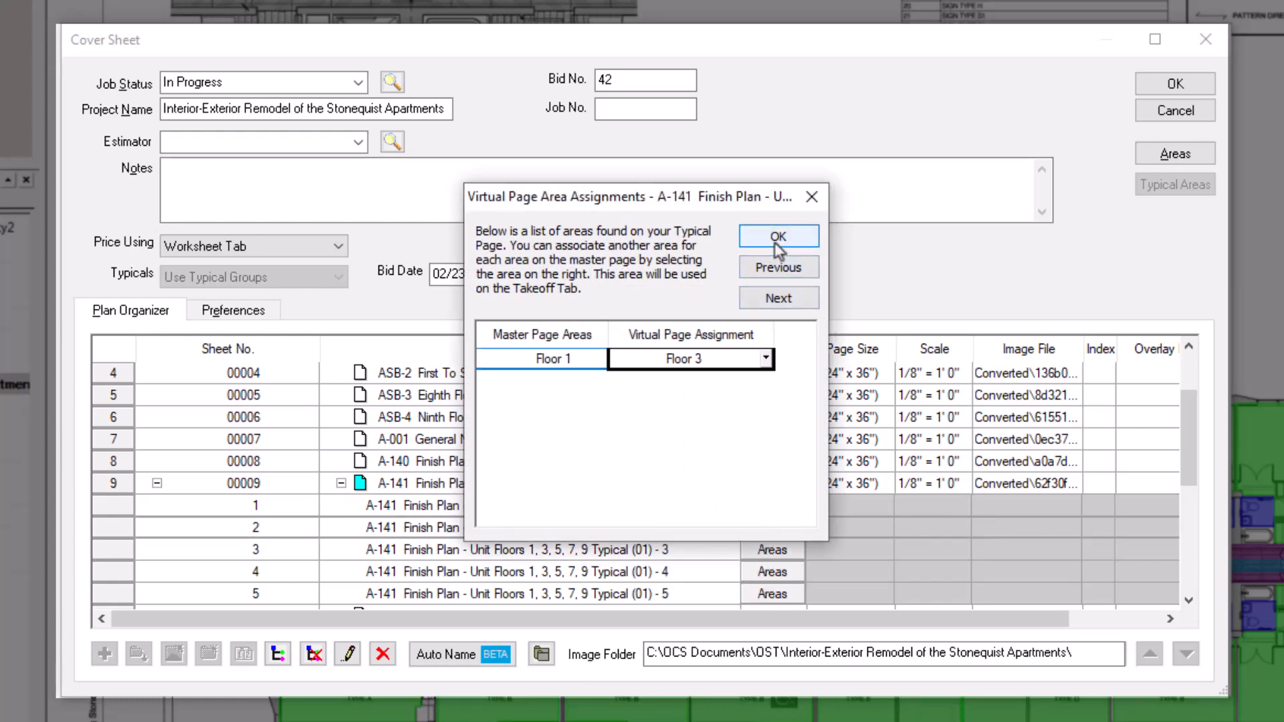
click(777, 236)
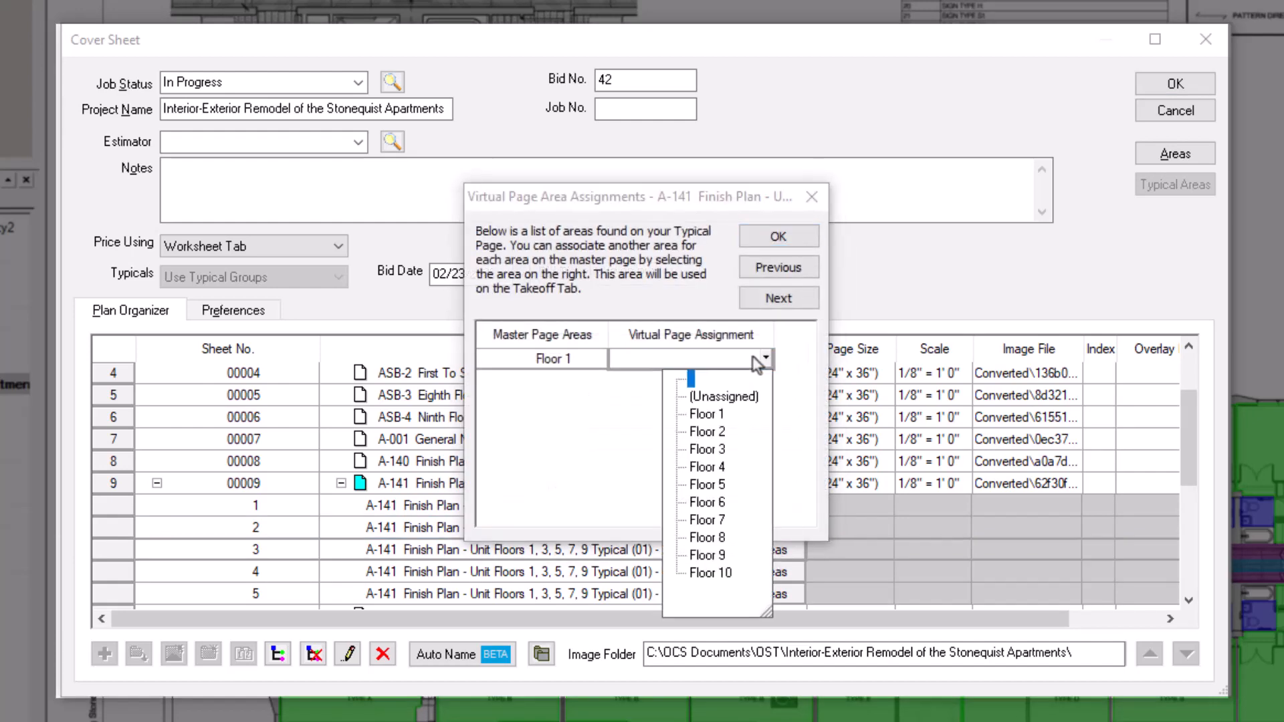
click(707, 484)
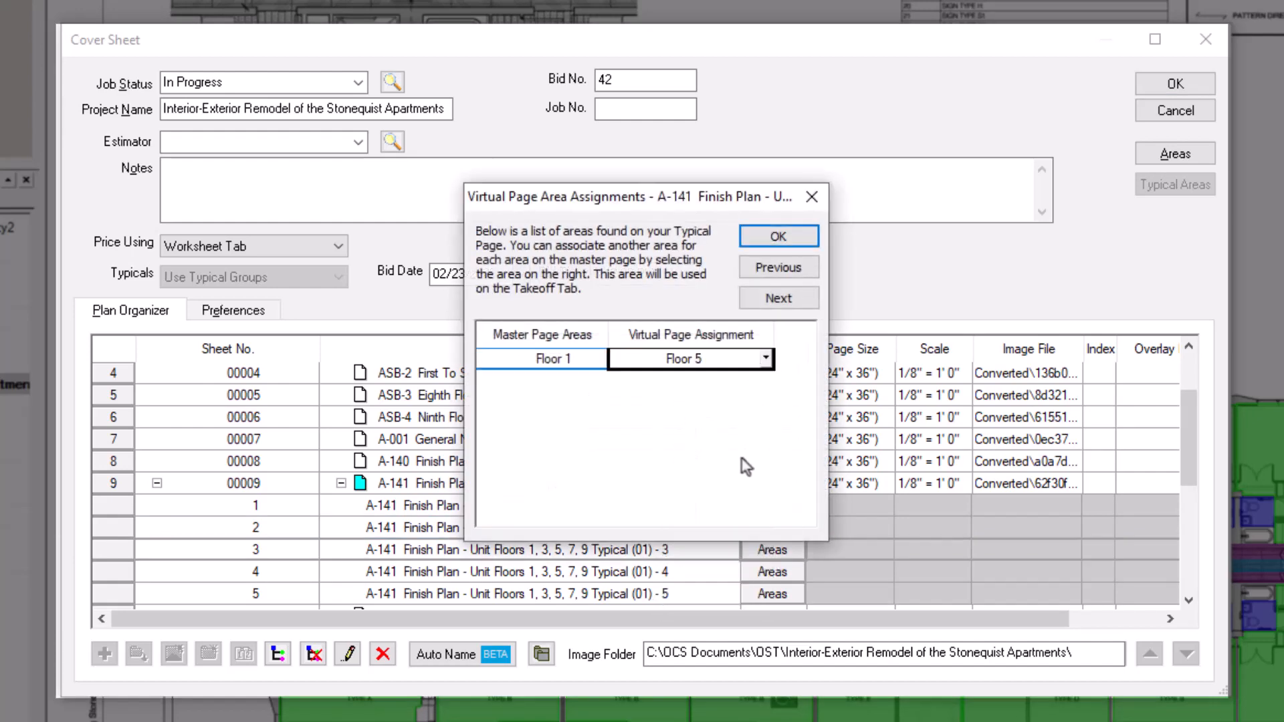
click(776, 236)
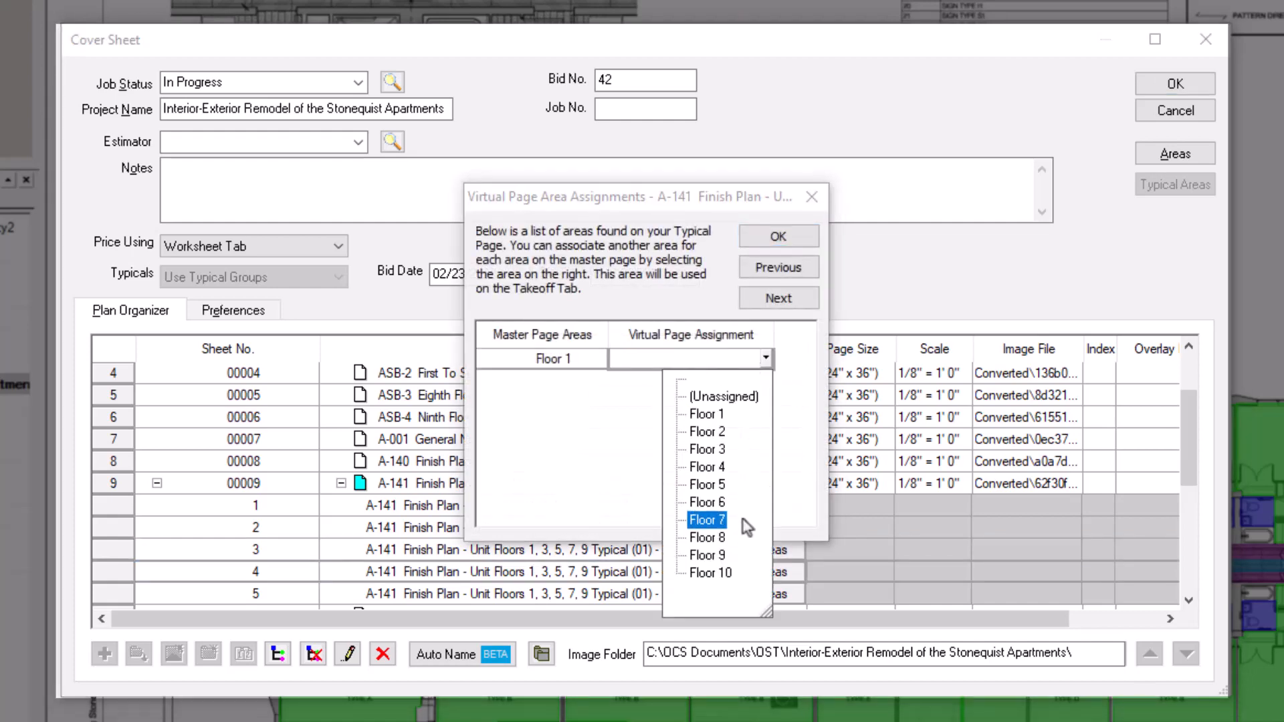
click(777, 236)
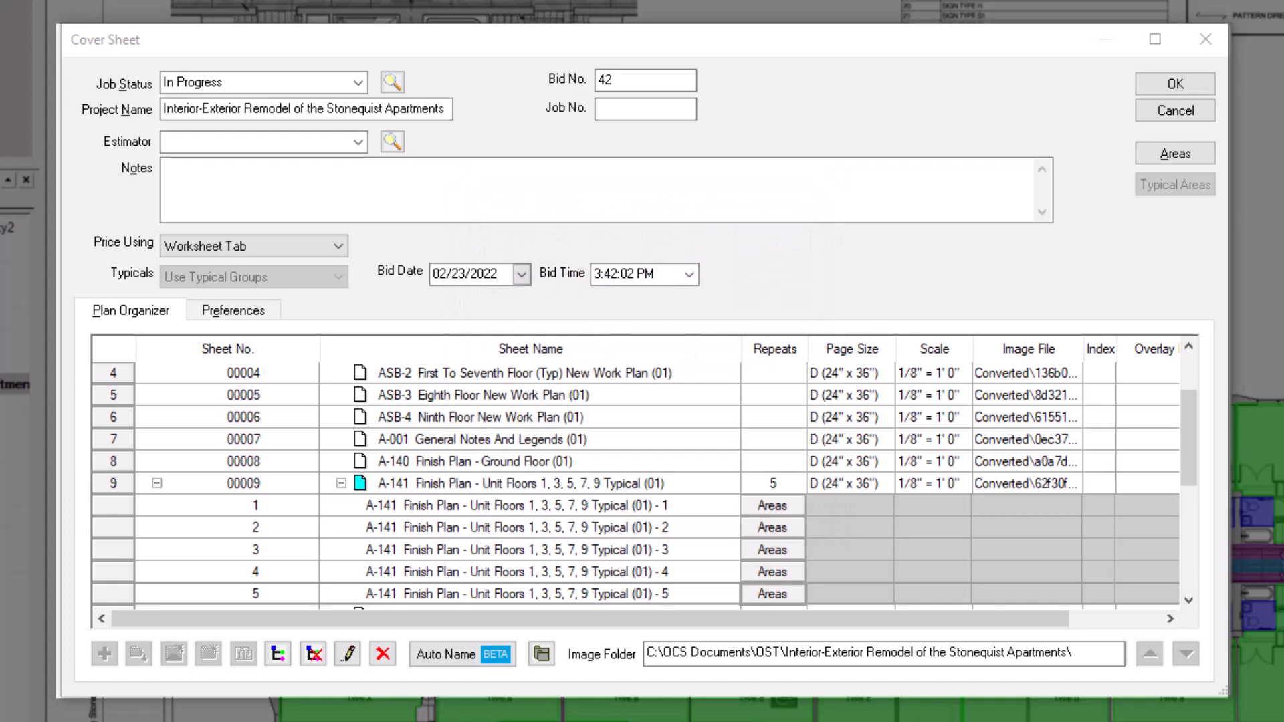
mouse_move(776, 605)
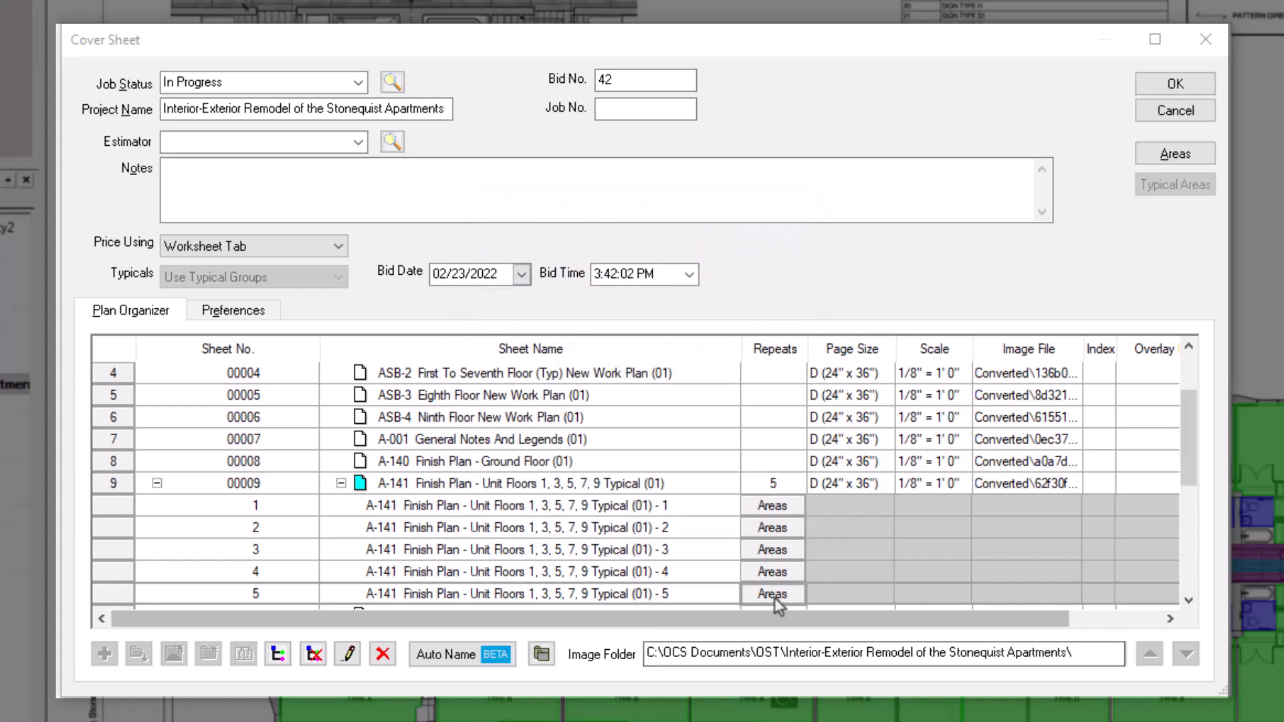
- Assign Floor 9 to the fifth A-141 copy and accept the Cover Sheet changes
click(763, 358)
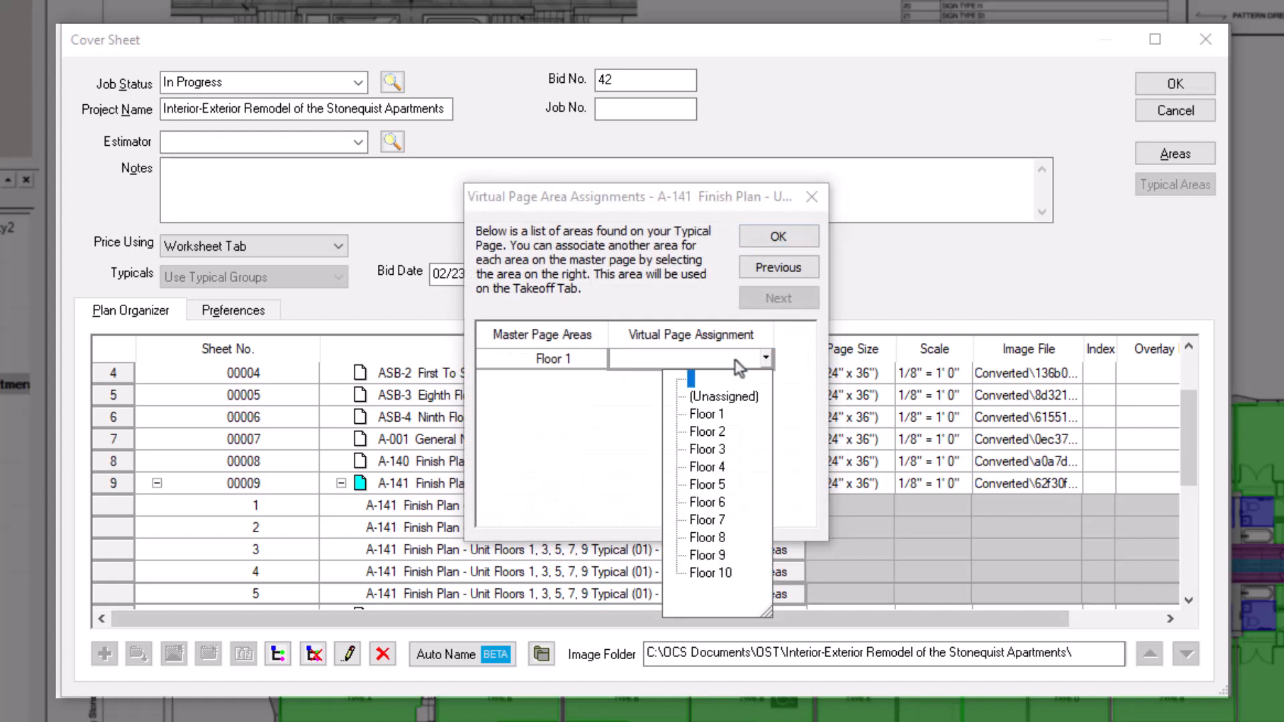
click(706, 555)
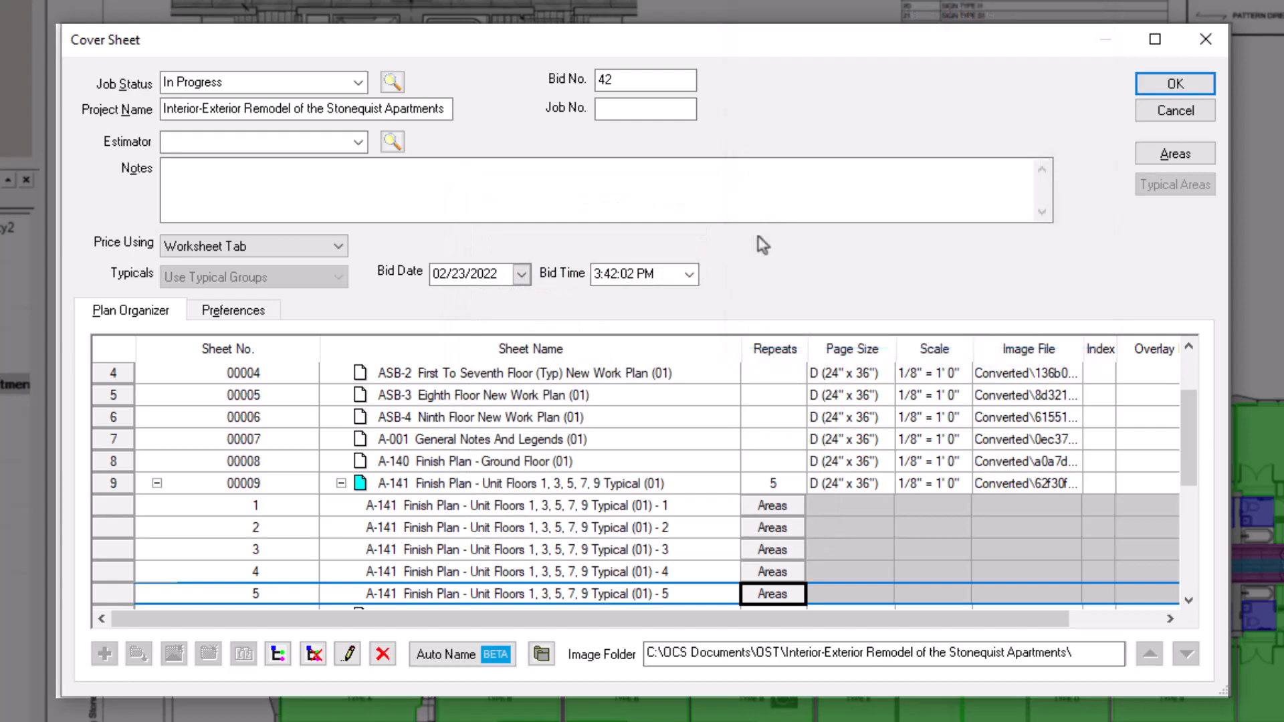
click(1175, 83)
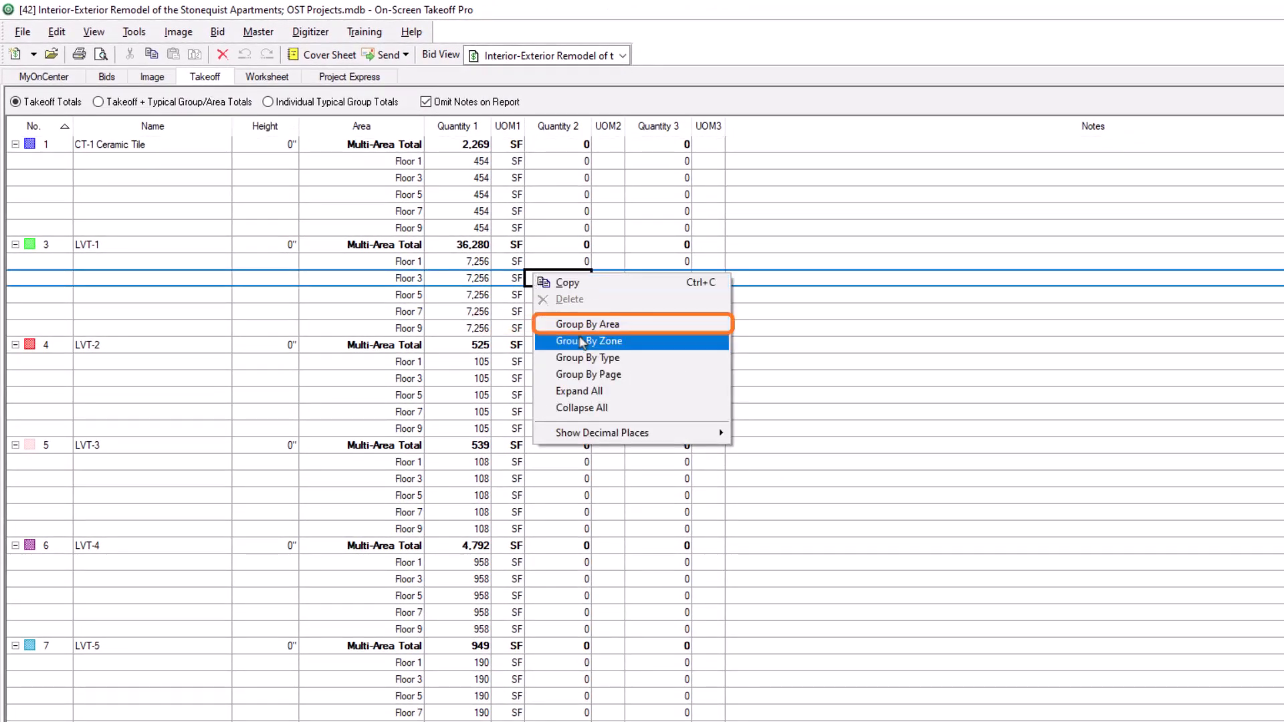
- Group the Takeoff tab totals by area so each floor lists its quantities
click(587, 324)
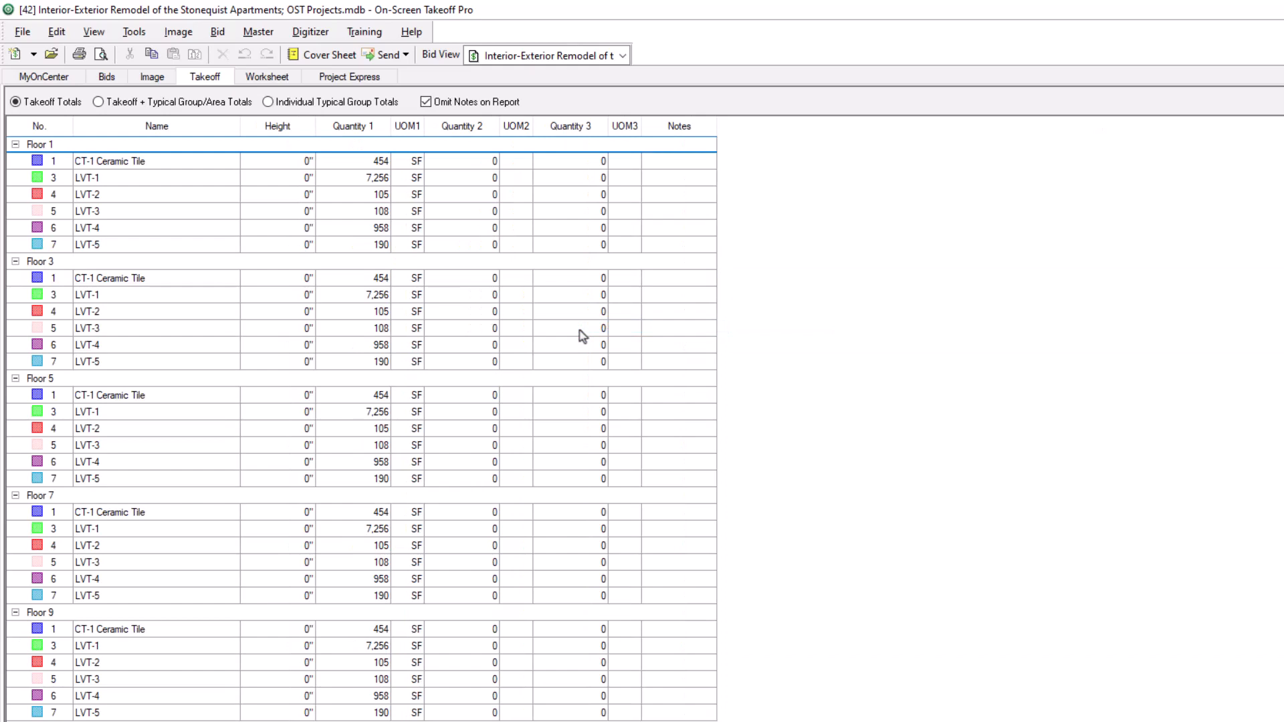